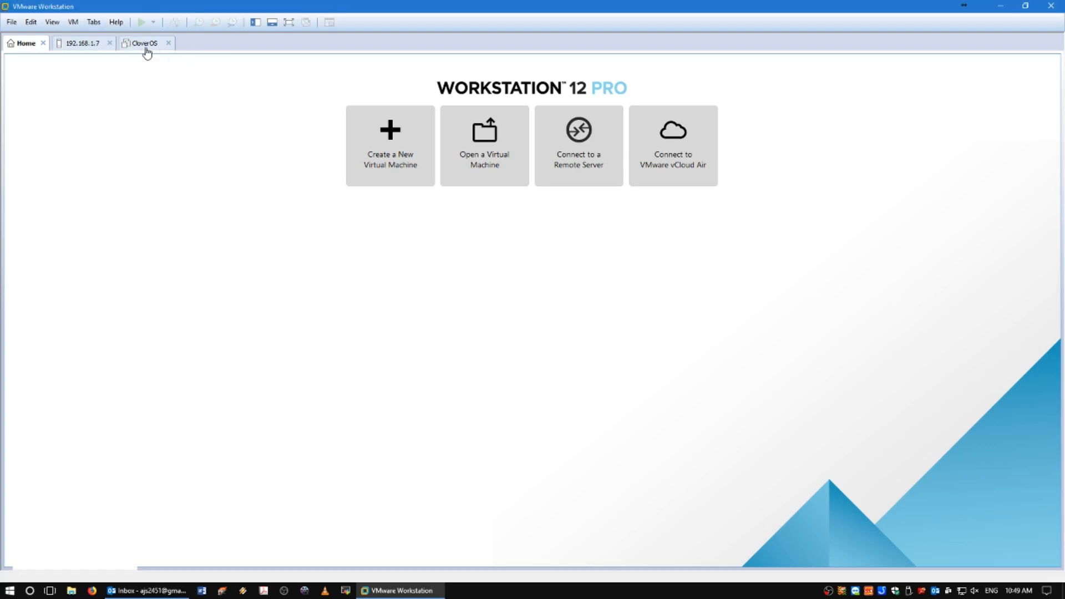
# Step: Show the powered-off CloverOS VM summary: 4 GB memory, 2 processors, 120 GB disk
pyautogui.click(143, 43)
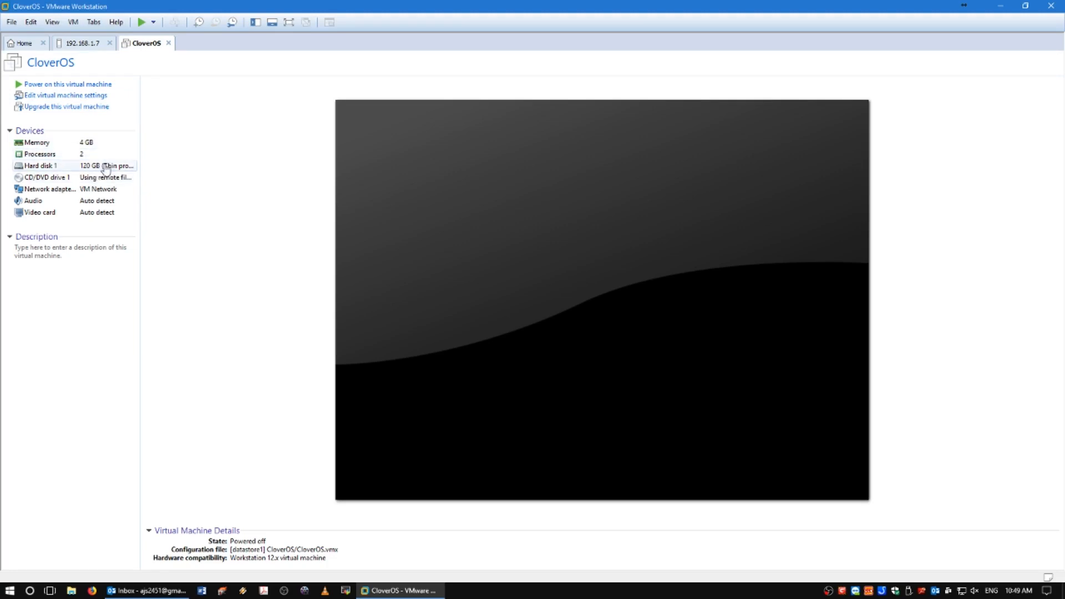
pyautogui.moveTo(102, 178)
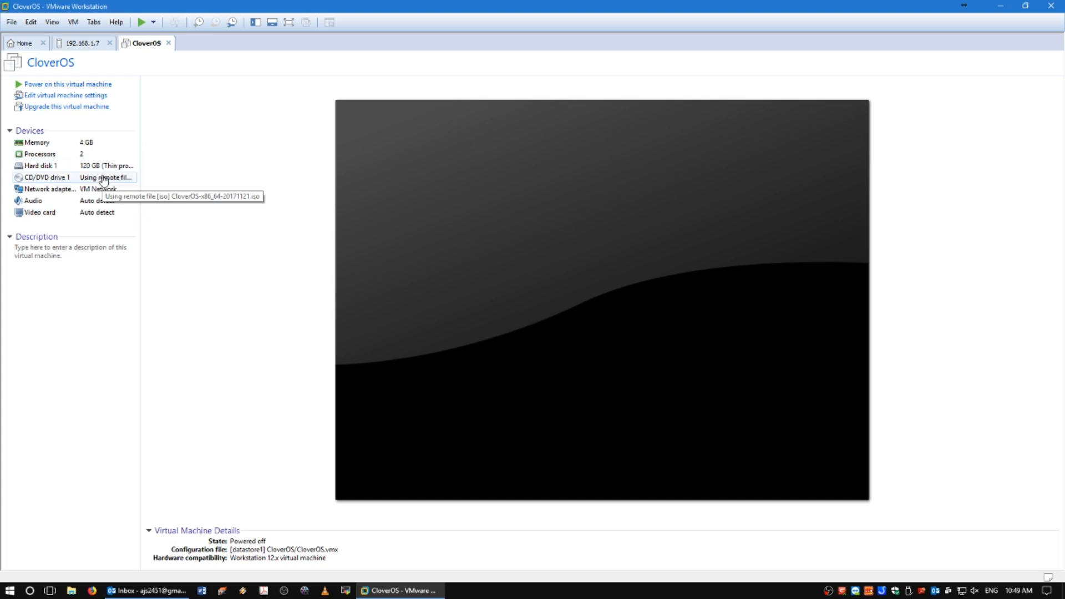
pyautogui.moveTo(66, 84)
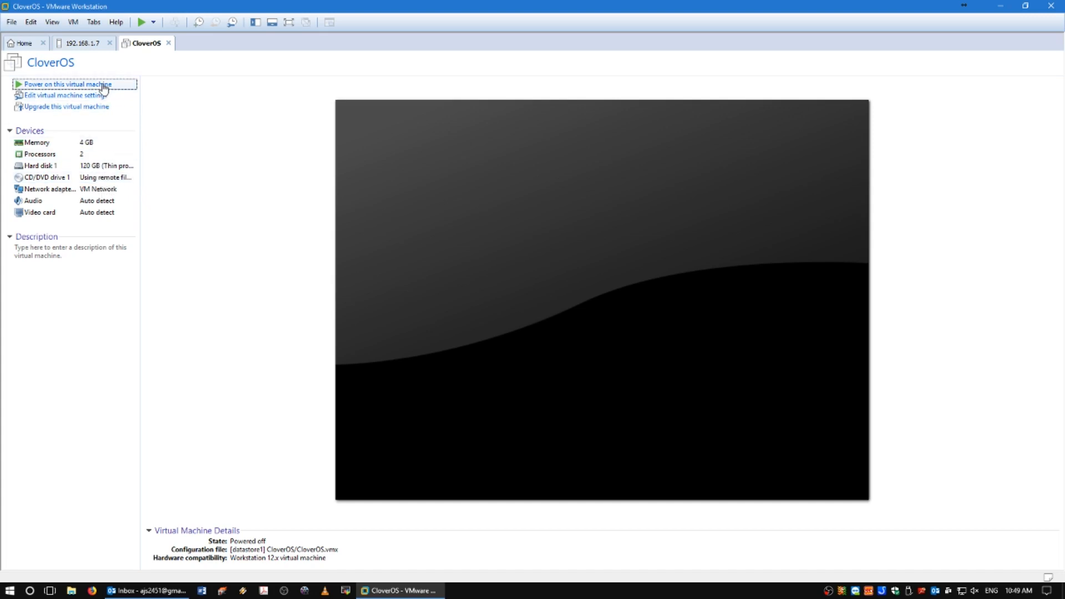
# Step: Power on the CloverOS VM and accept the default US English keymap
pyautogui.click(66, 84)
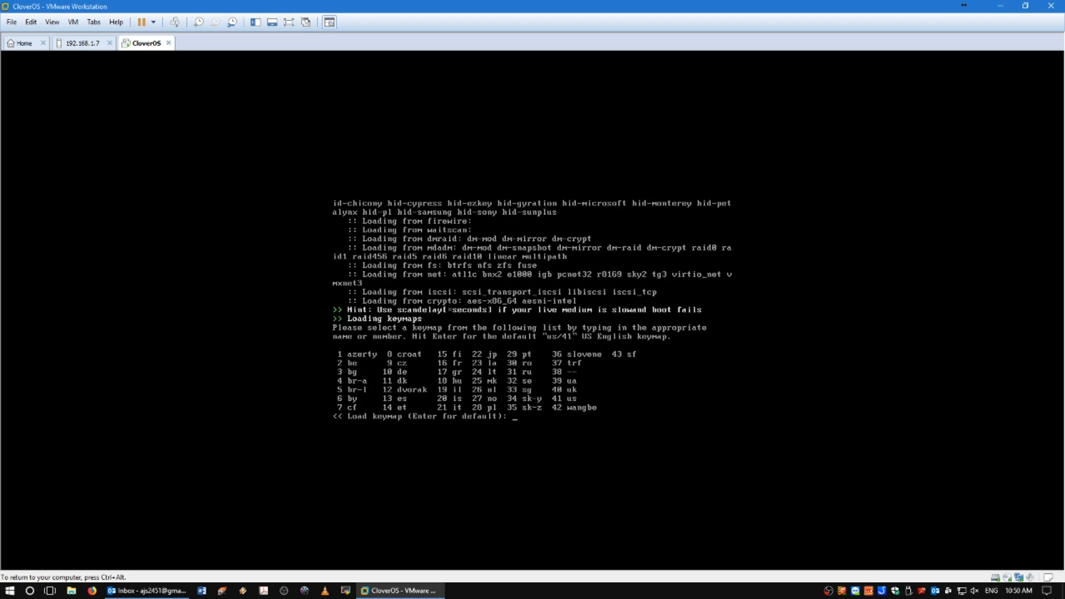
pyautogui.press('enter')
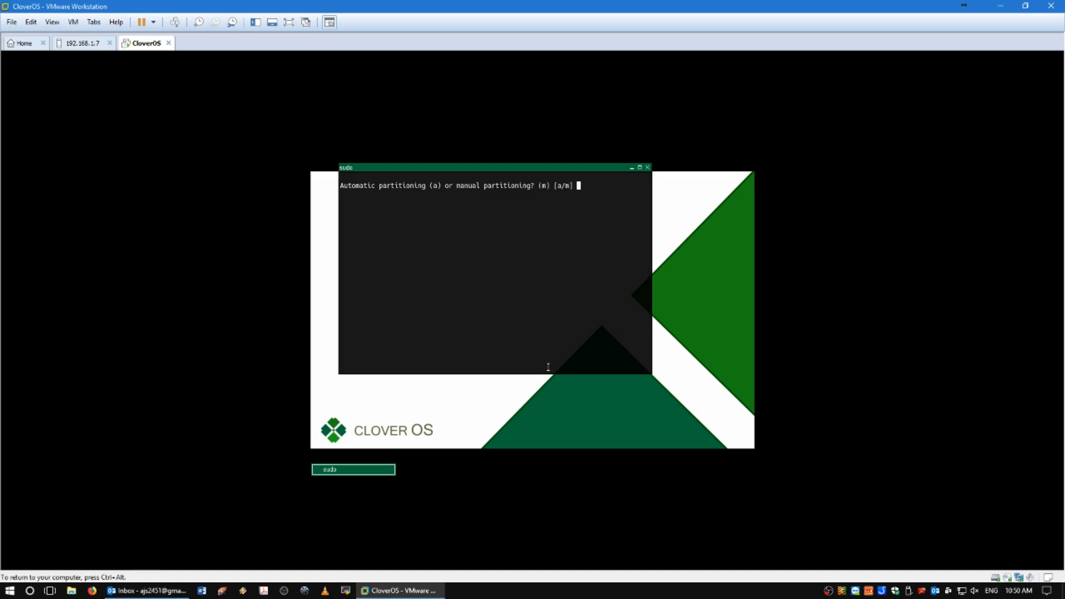
# Step: Choose automatic partitioning, accept /dev/sda as the drive, and confirm with y
pyautogui.write('a')
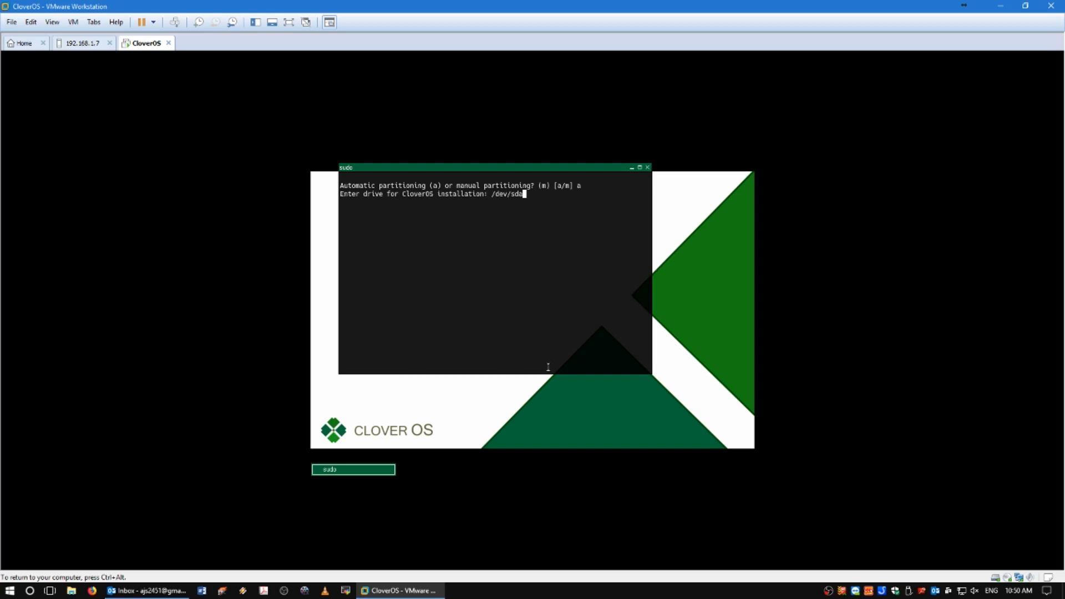
pyautogui.press('enter')
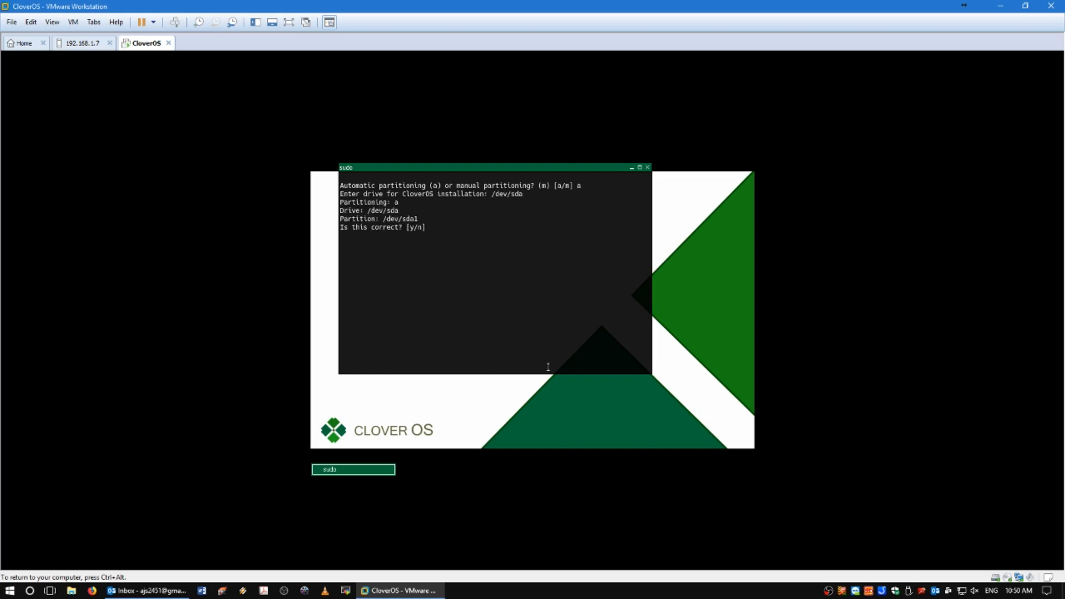
pyautogui.write('y')
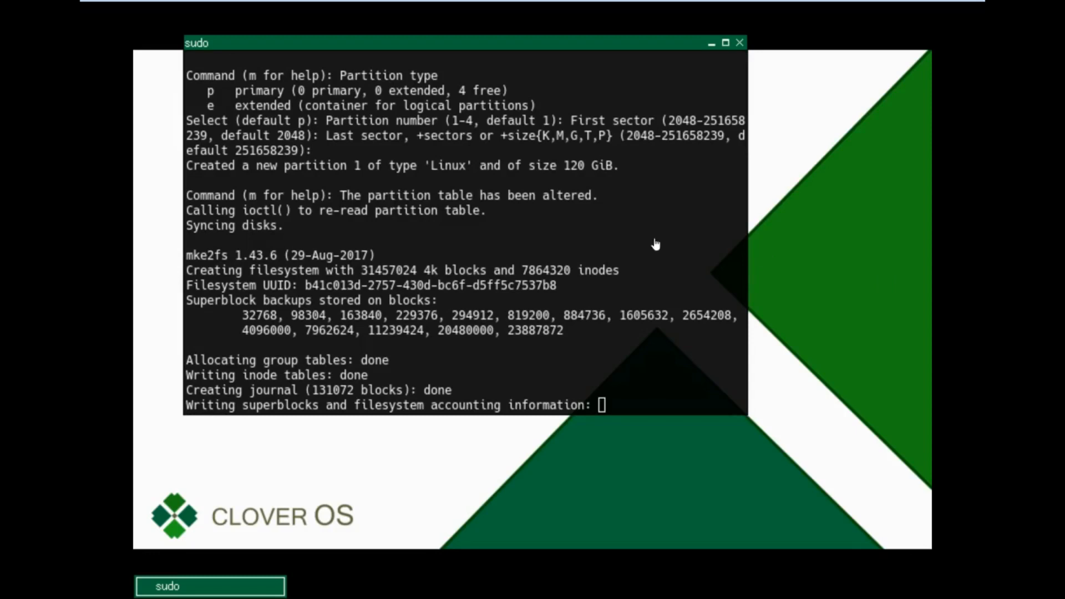
pyautogui.moveTo(520, 266)
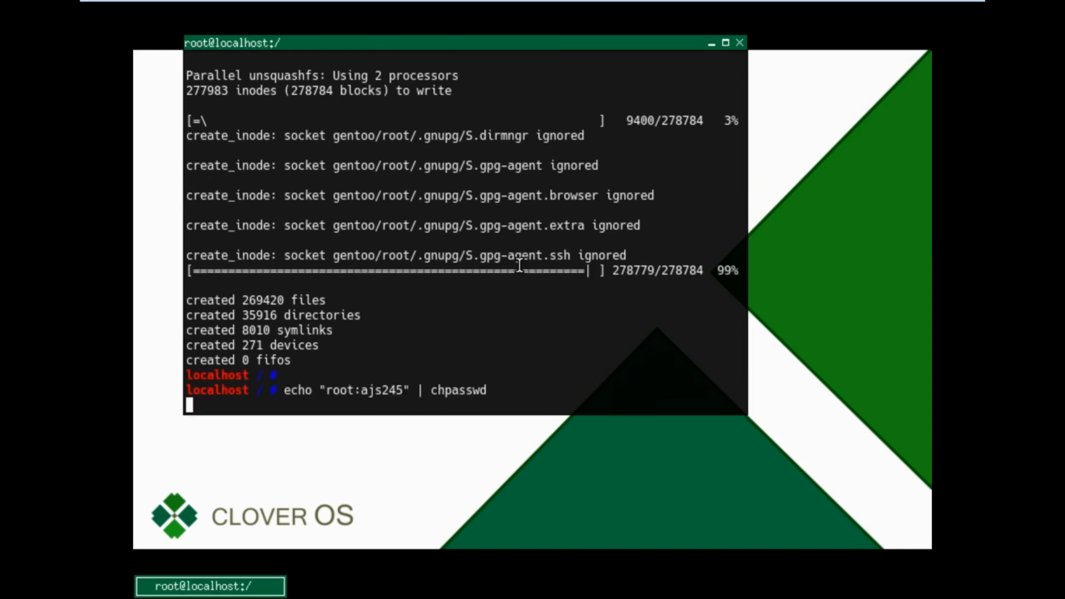
pyautogui.write('useradd -M backyard')
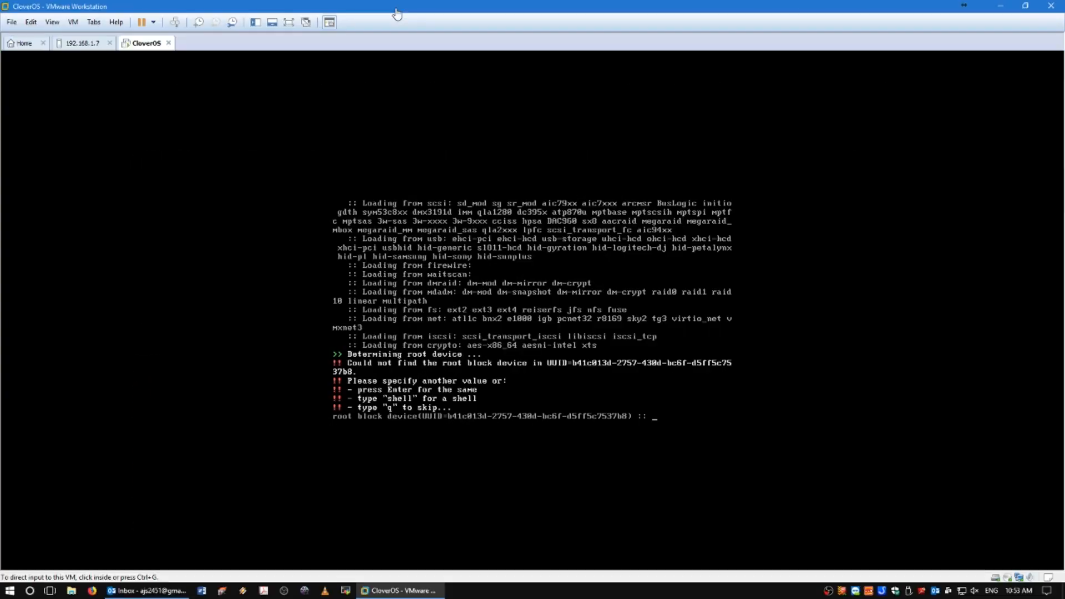
pyautogui.moveTo(586, 419)
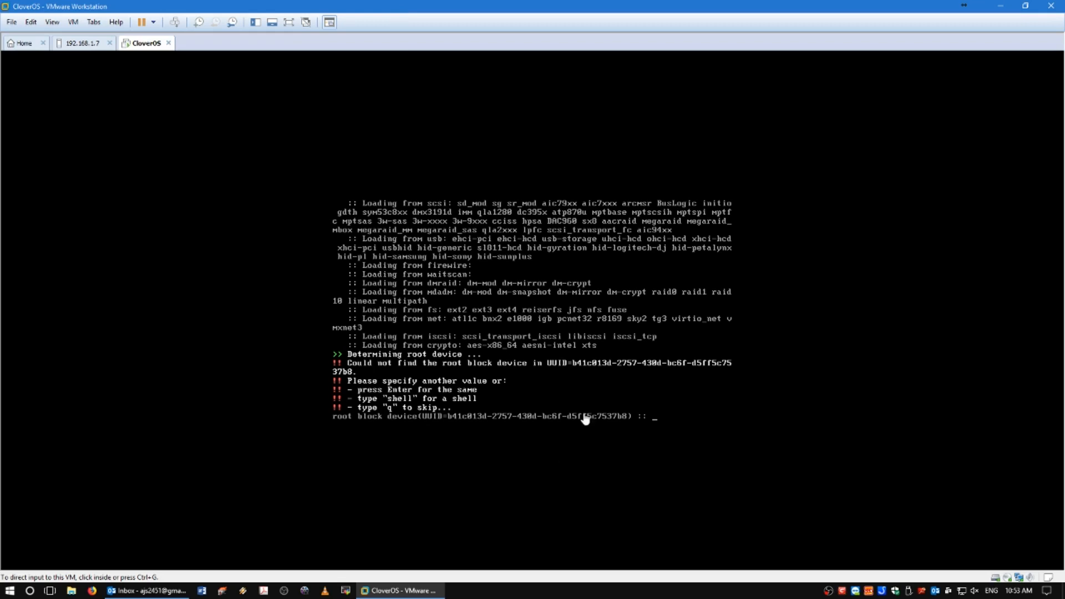
# Step: At the root block device prompt, retry the default, enter /dev/sda, and skip with q
pyautogui.click(585, 418)
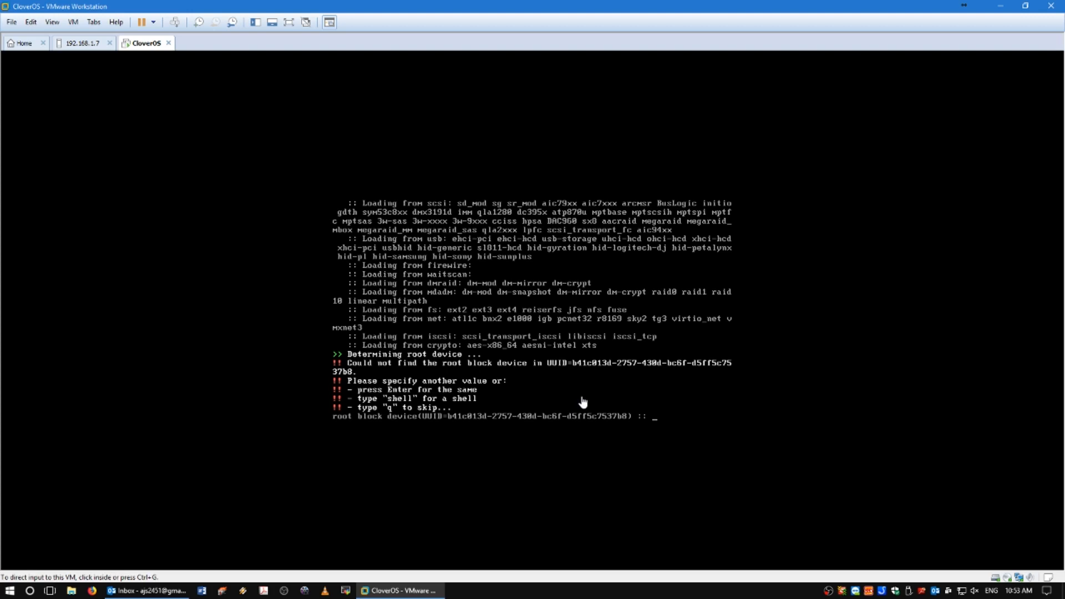
pyautogui.press('enter')
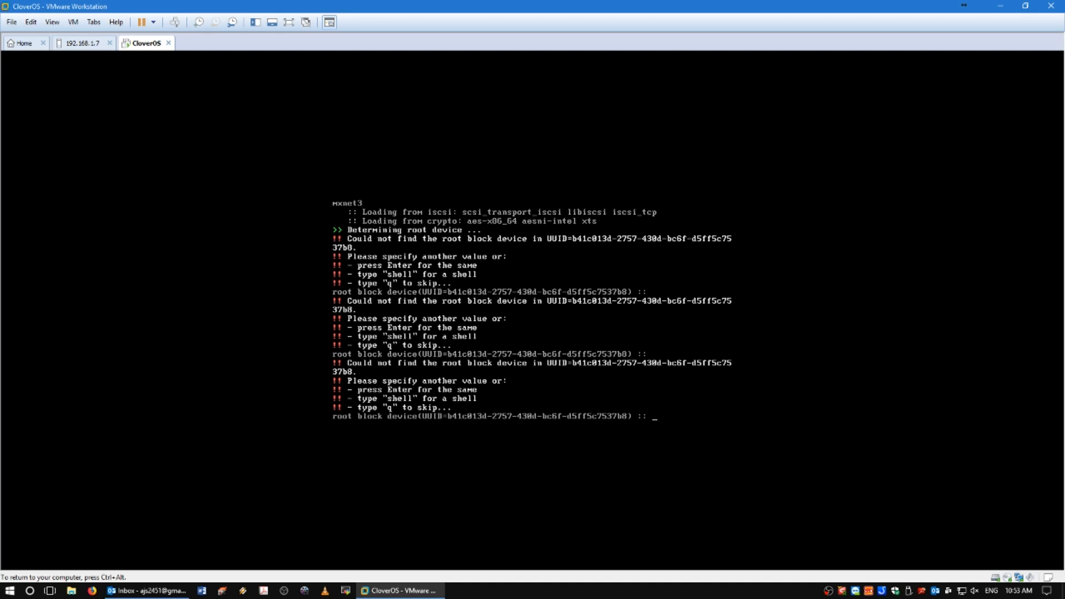
pyautogui.write('q')
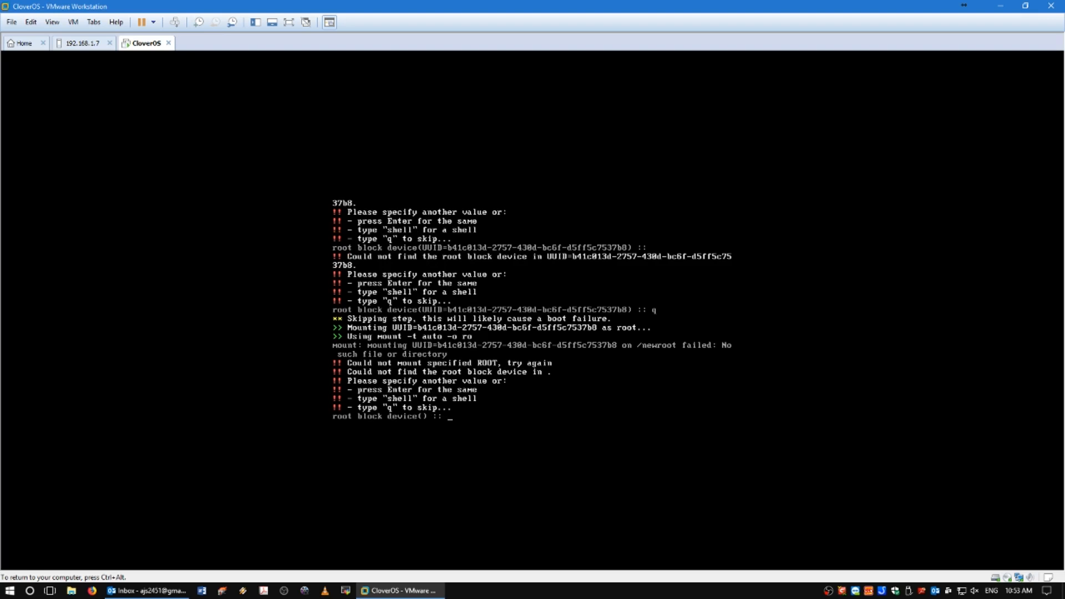
pyautogui.write('/dev/sda')
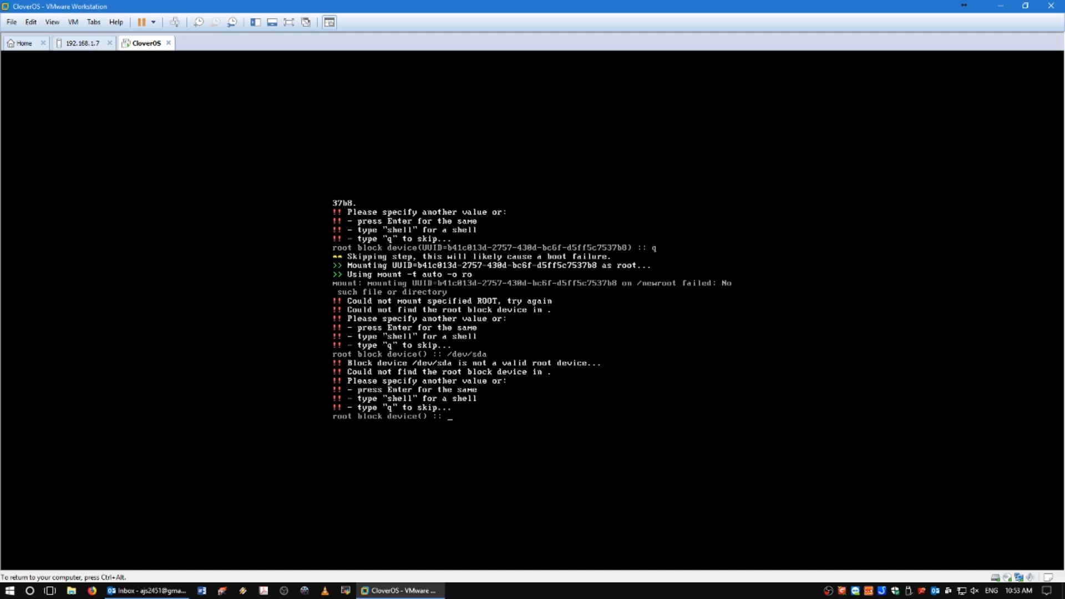
pyautogui.write('q')
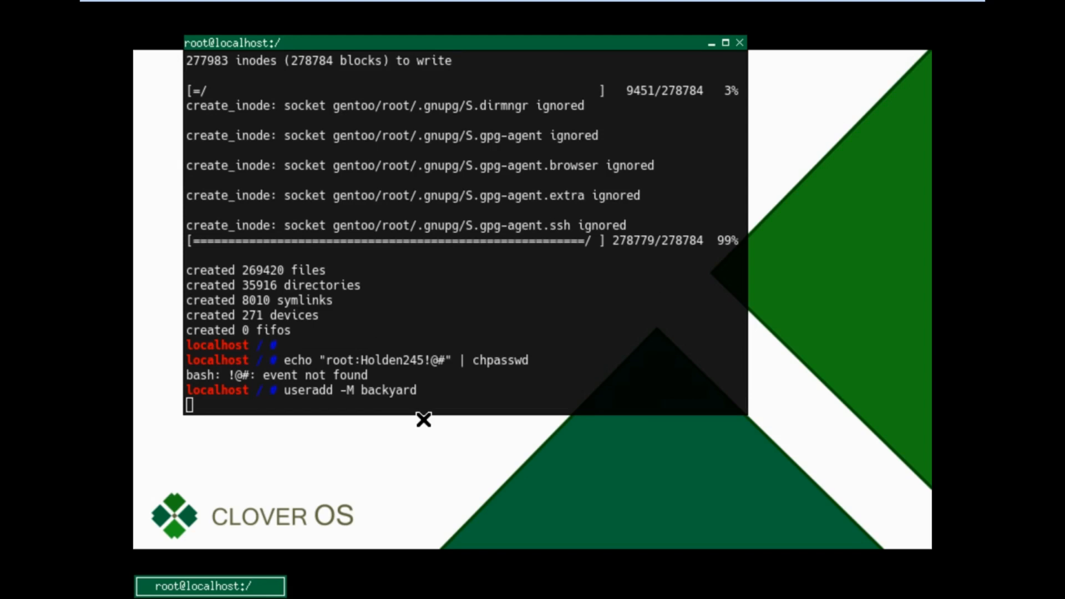
# Step: Run grub-install --target=i386-pc /dev/sda in the live terminal, discarding its output
pyautogui.write('grub-install --target=i386-pc /dev/sda &> /dev/null')
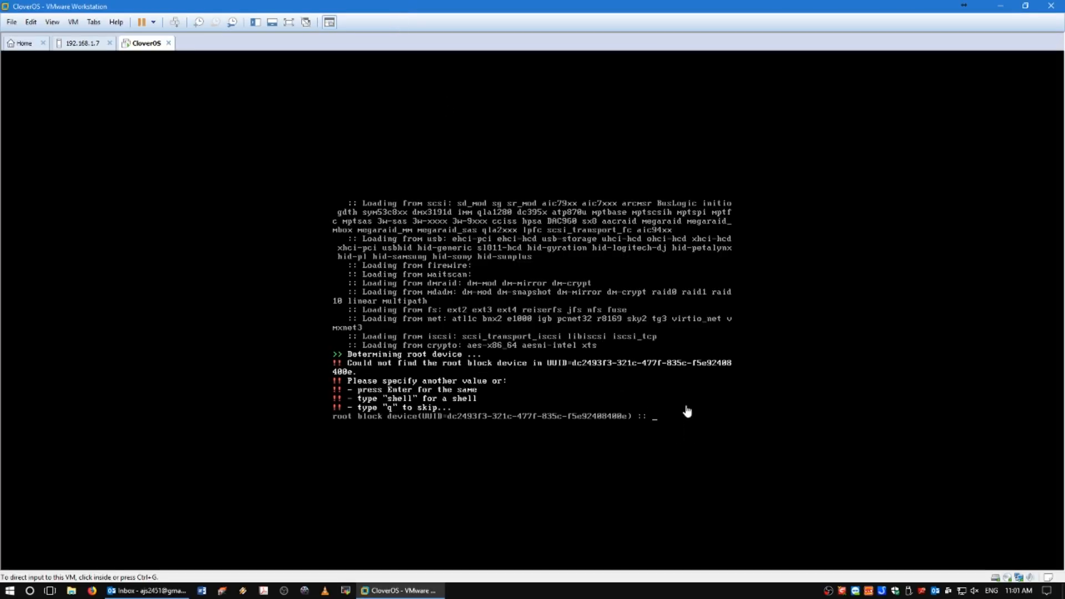
# Step: Try sda, sda0, sda1 and /dev/sda as root device, then enter the BusyBox shell
pyautogui.write('sda')
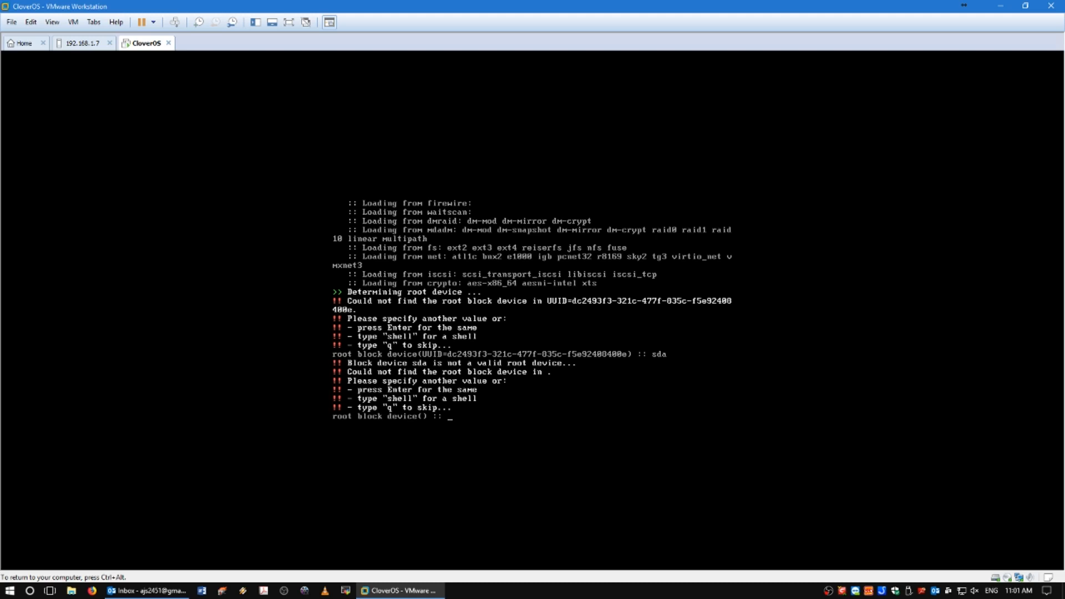
pyautogui.write('sda')
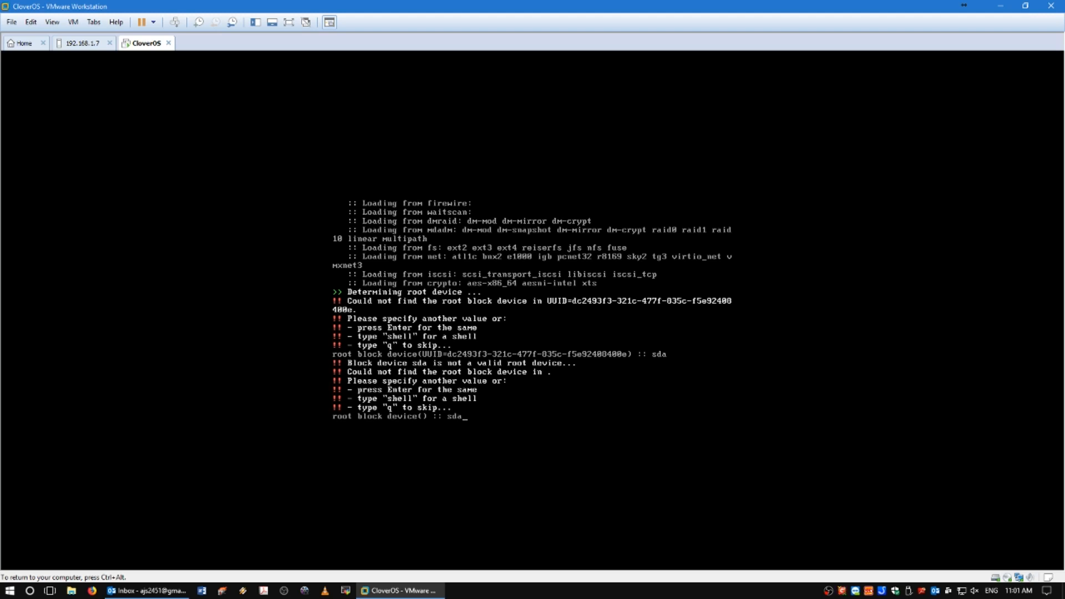
pyautogui.write('0')
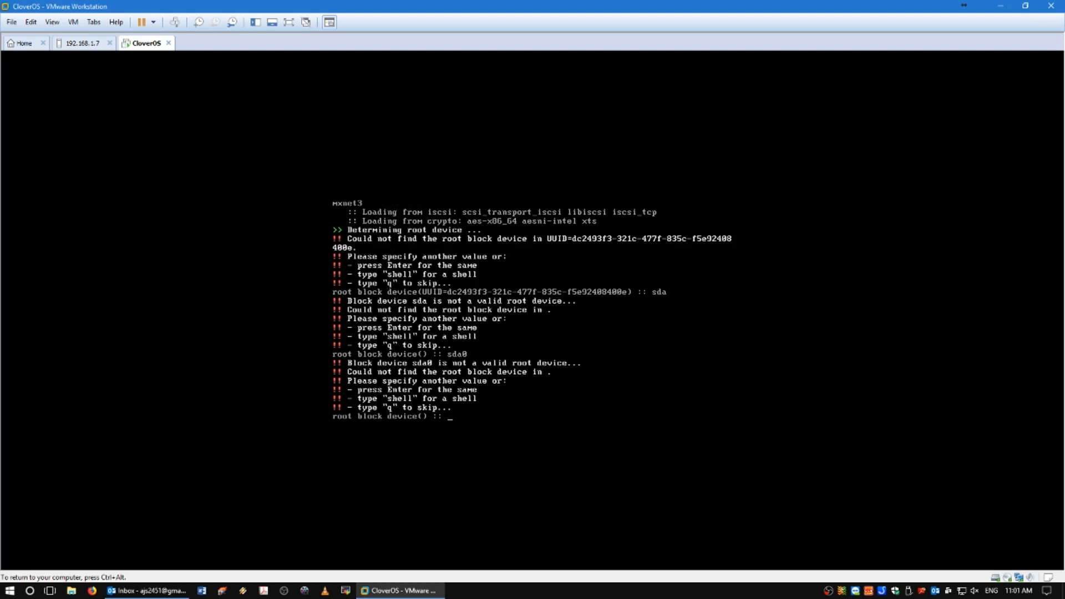
pyautogui.write('sda1')
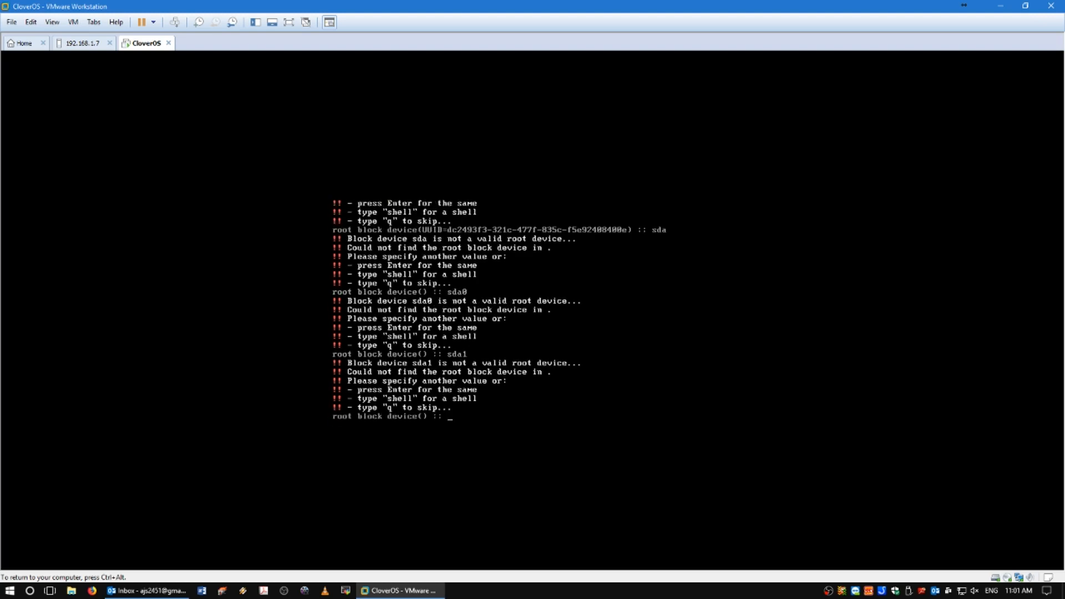
pyautogui.write('/dev/sda')
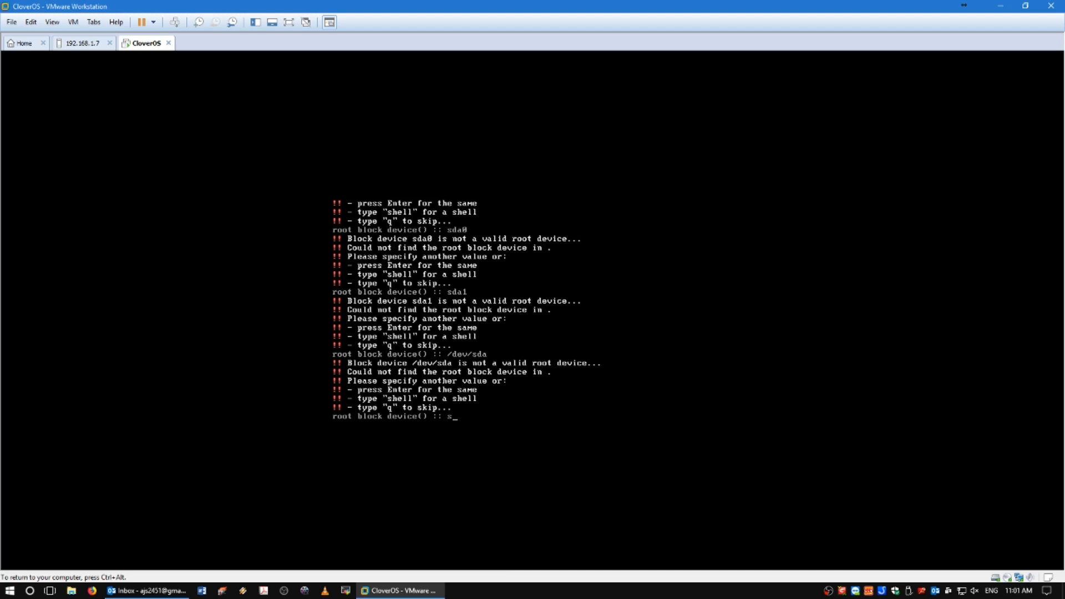
pyautogui.press('enter')
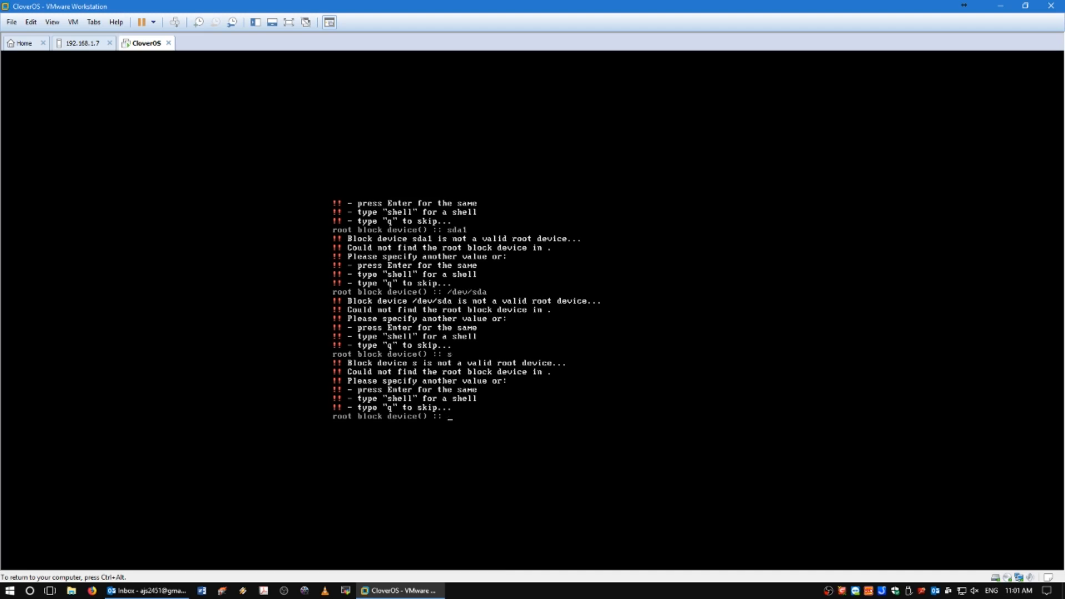
pyautogui.write('shell')
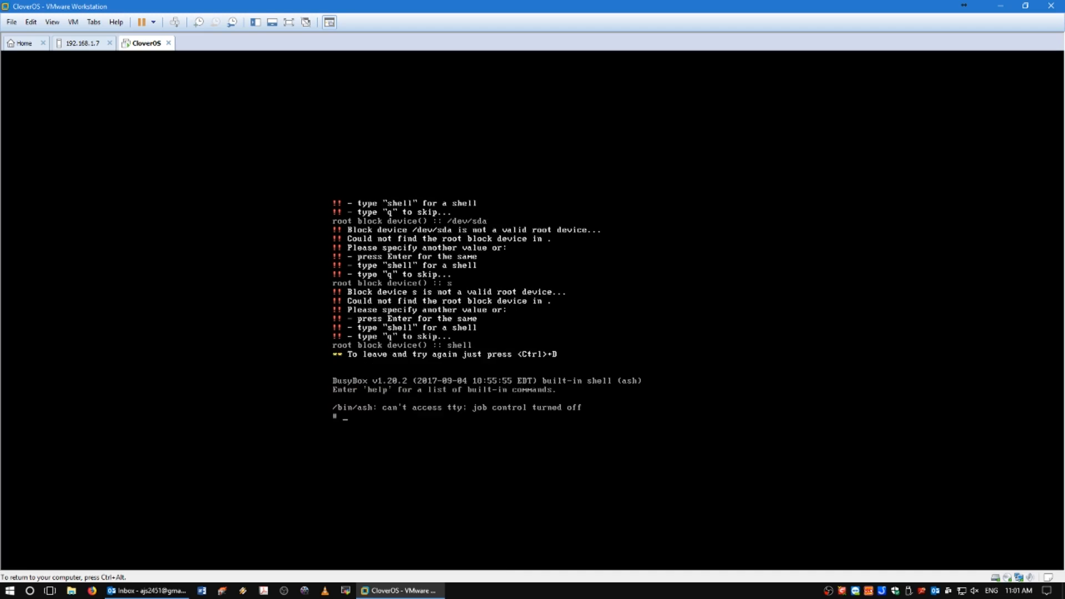
# Step: List the root directory, change into /dev, and list the root directory again
pyautogui.write('ls')
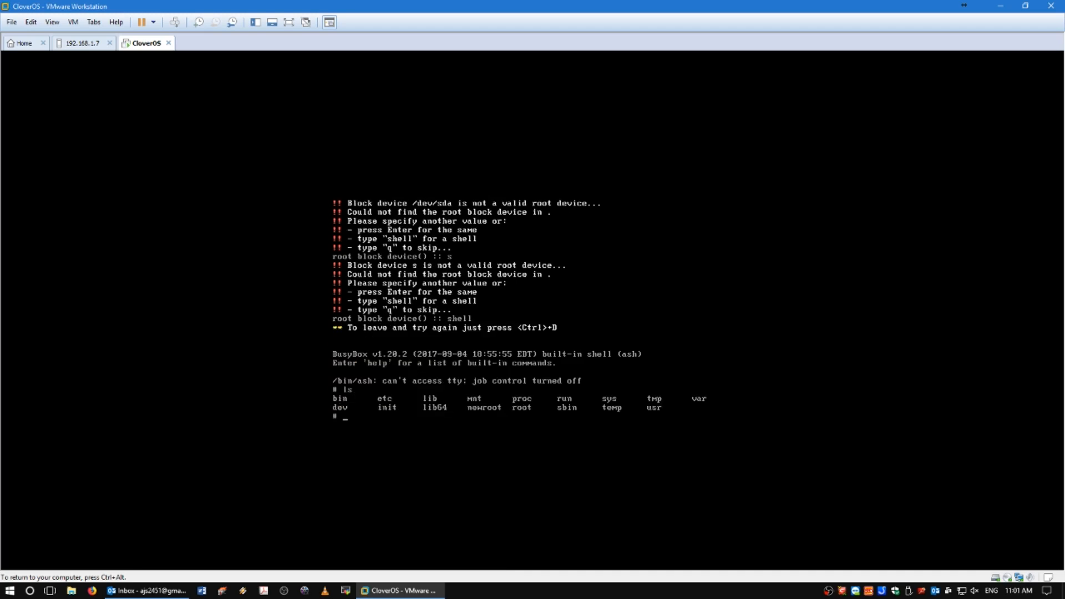
pyautogui.write('cd dev')
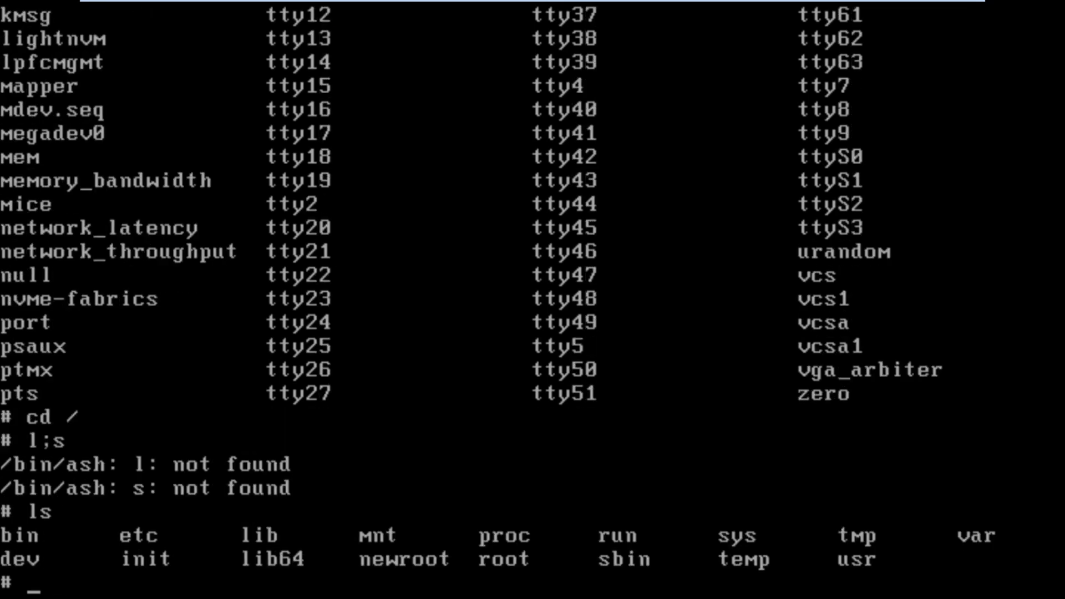
pyautogui.write('cd dev')
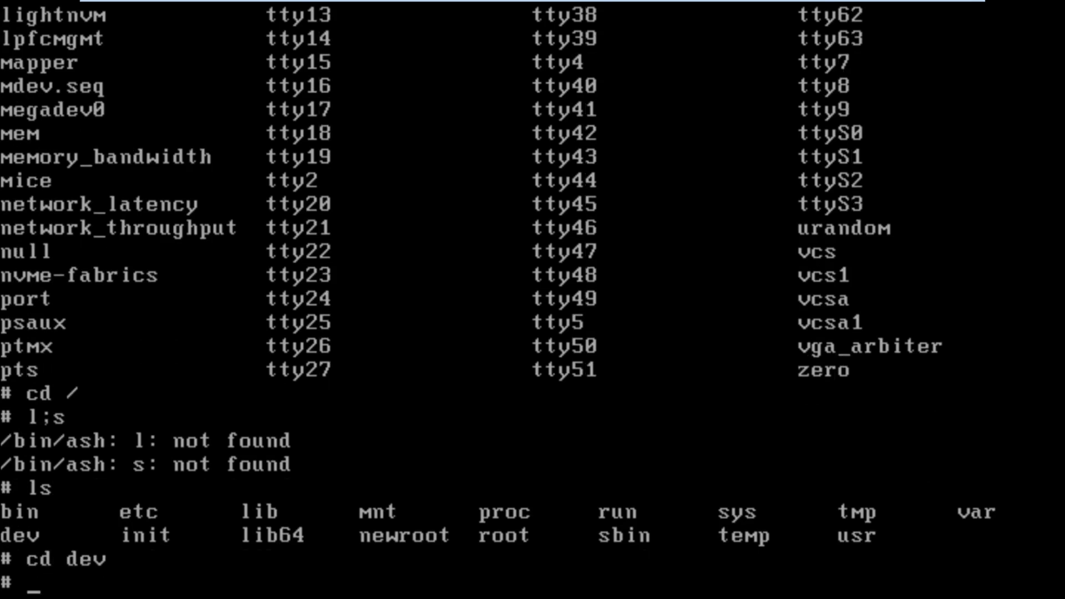
pyautogui.write('ls')
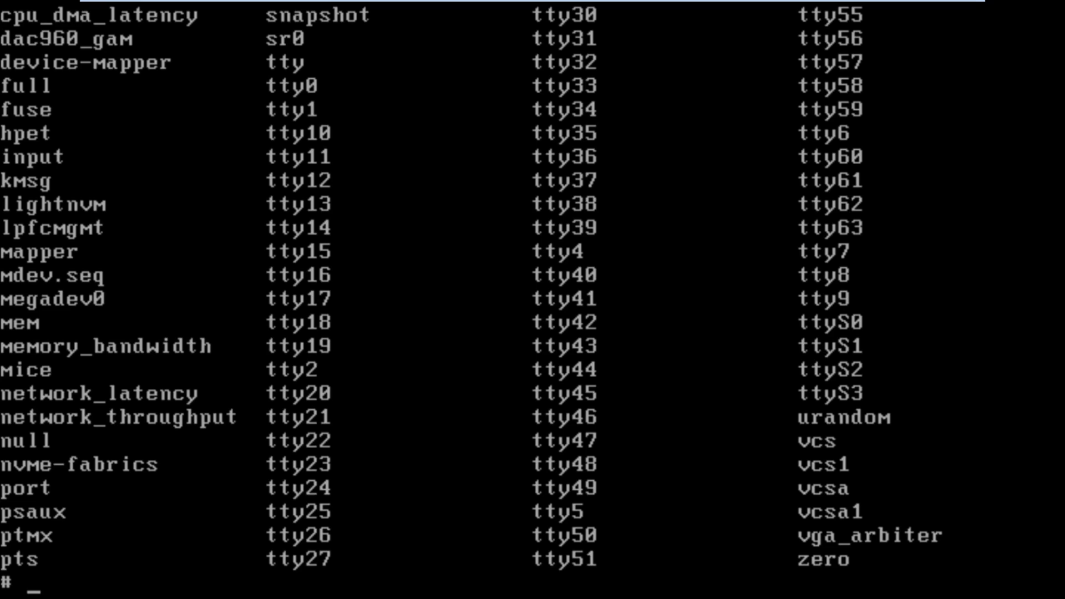
pyautogui.moveTo(578, 17)
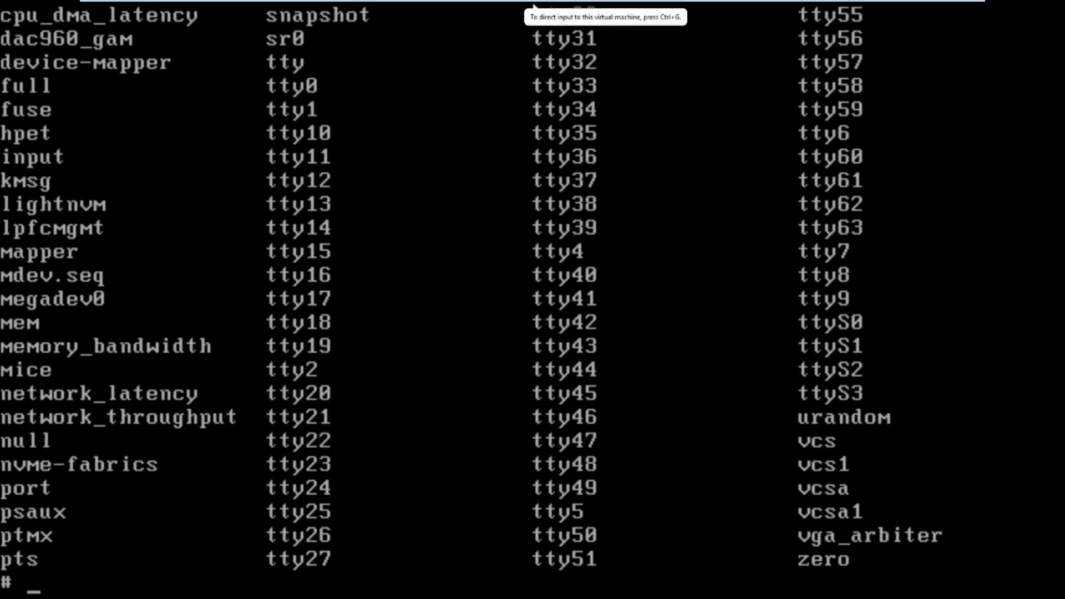